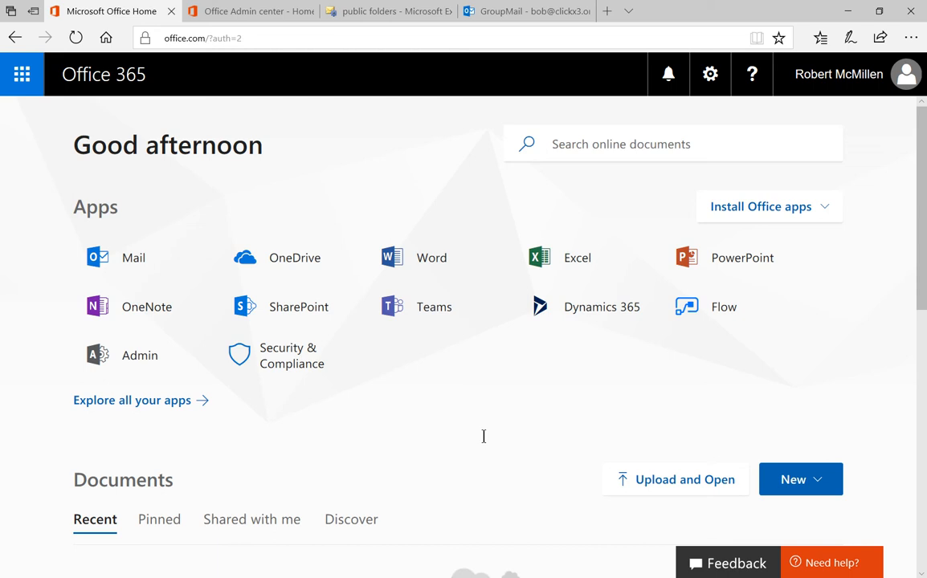
mouse_move(130, 363)
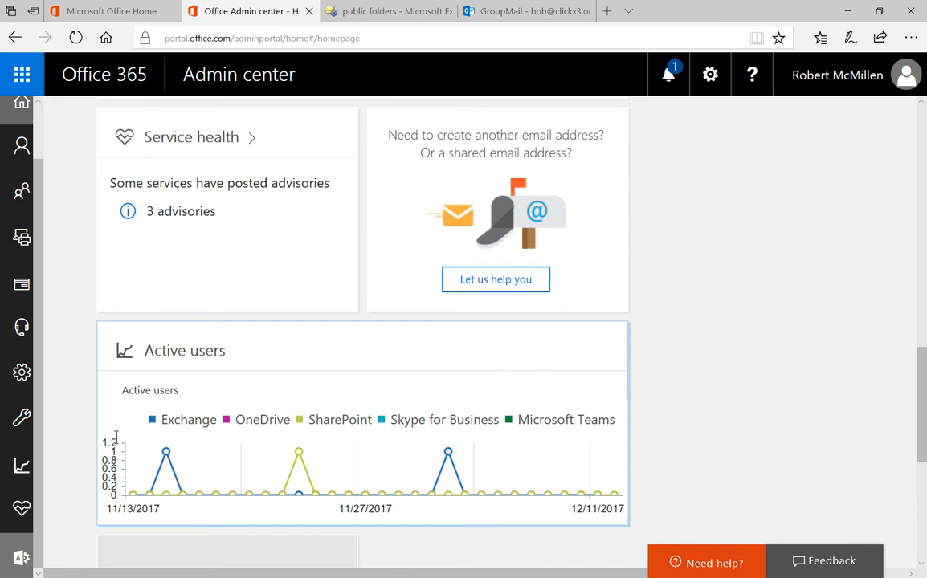
Step: Show the Office 365 Admin center home page with service health and active user activity
left_click(11, 560)
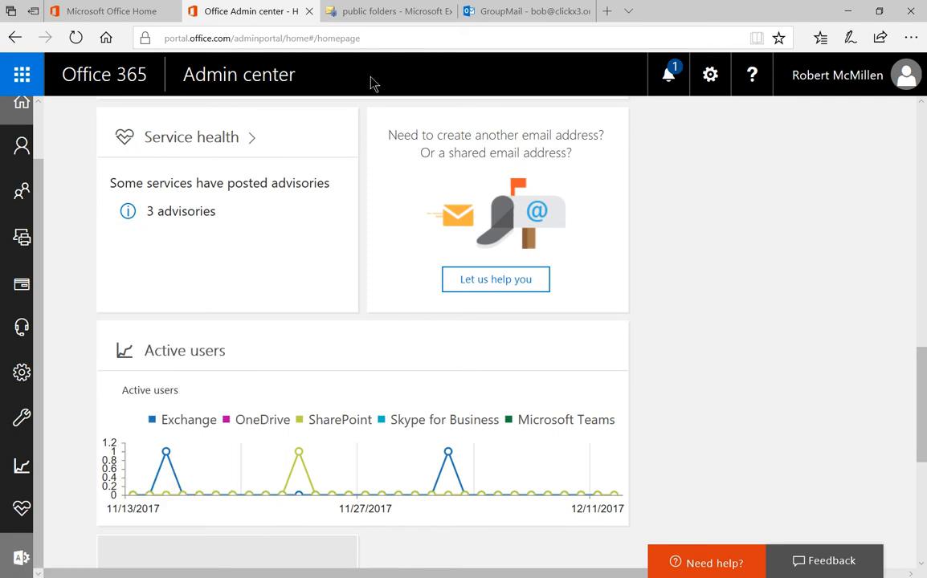
Step: Switch to the Exchange admin center public folders page listing the folder Cient A
left_click(385, 11)
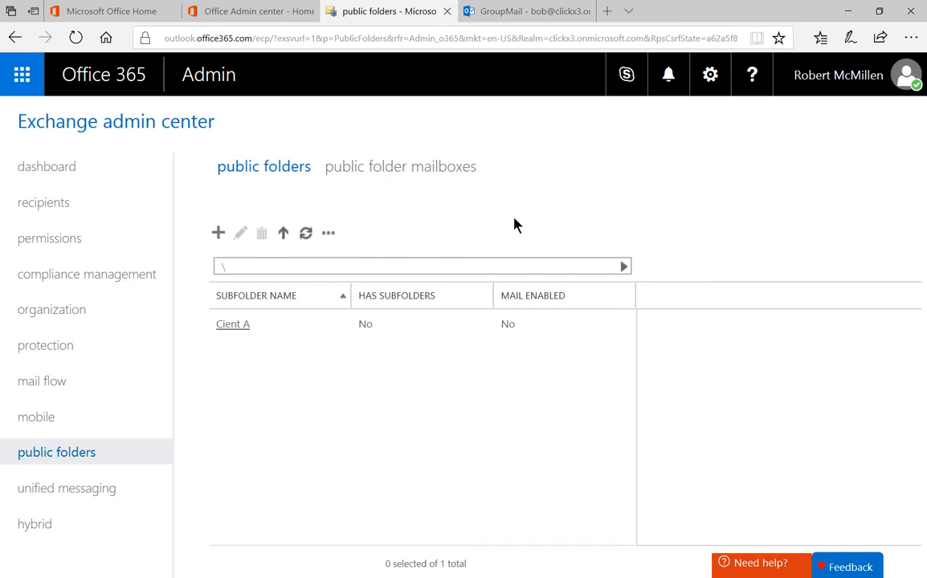
mouse_move(297, 194)
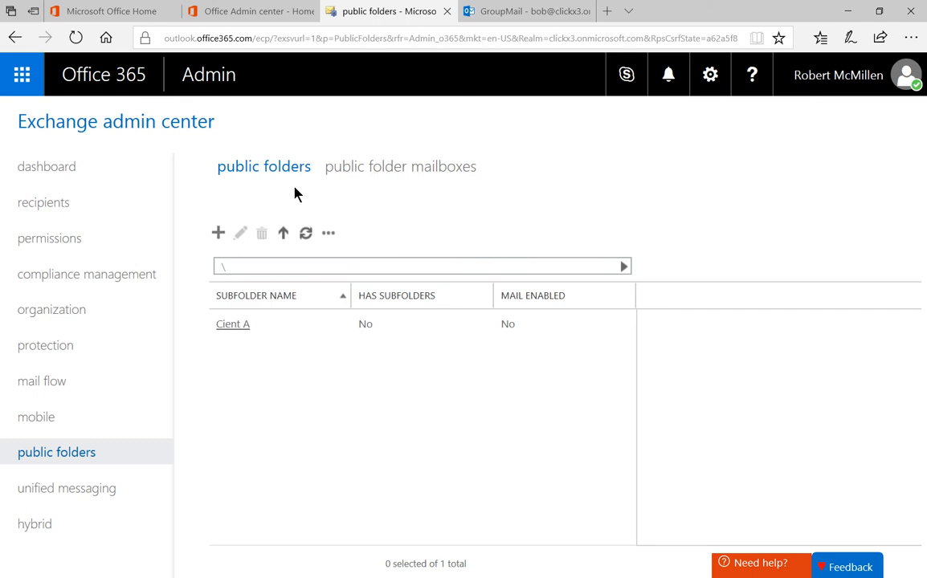
mouse_move(349, 251)
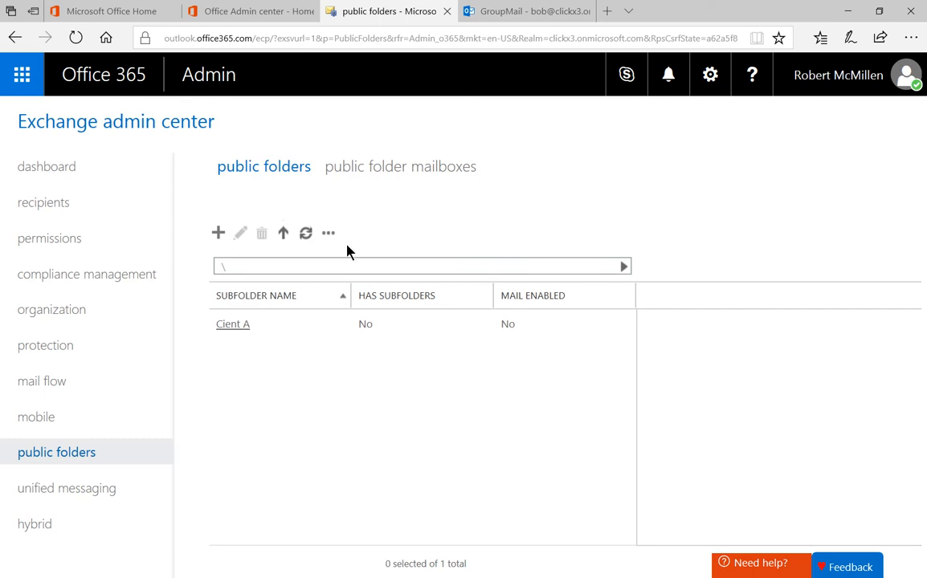
Step: Create a public folder named 'Client B' at the root path \ and save it
left_click(225, 266)
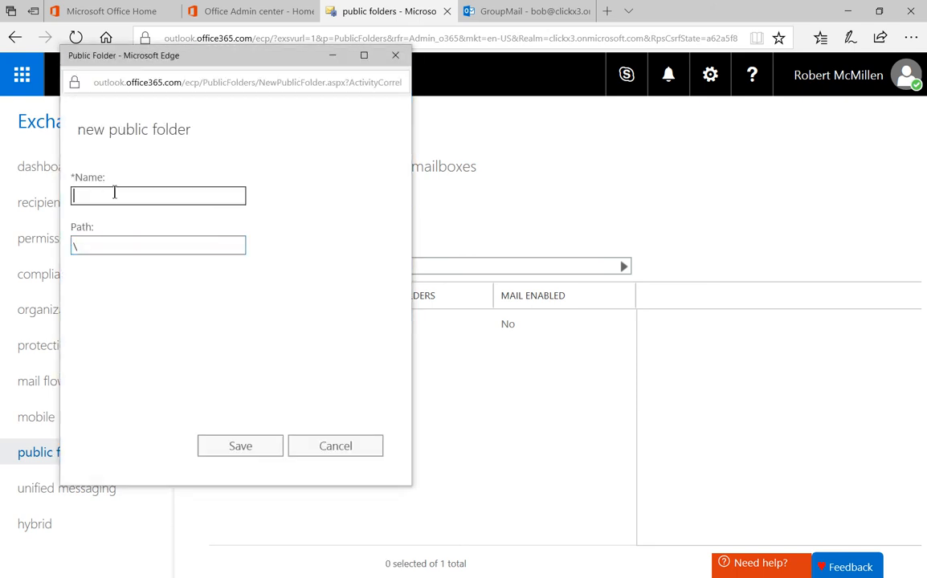
type("Client B")
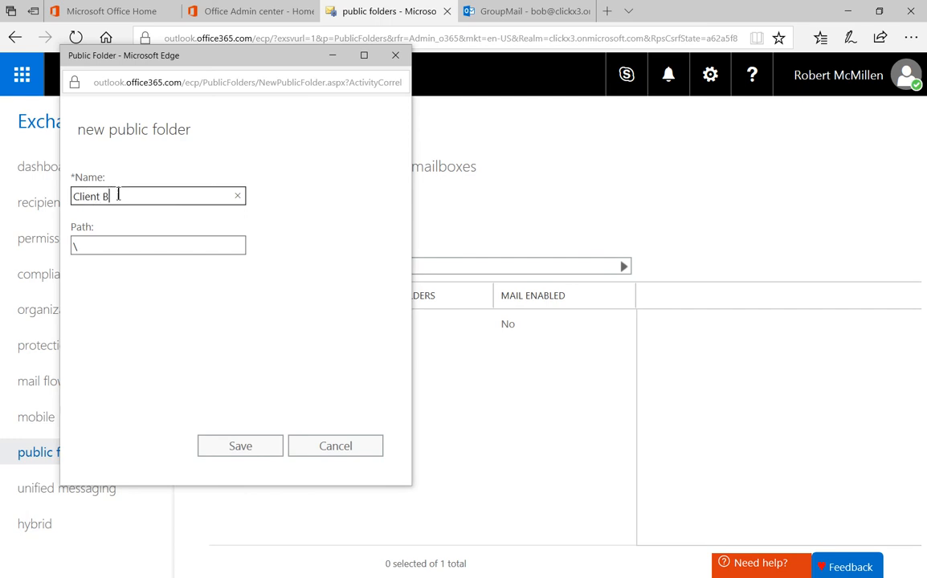
mouse_move(232, 252)
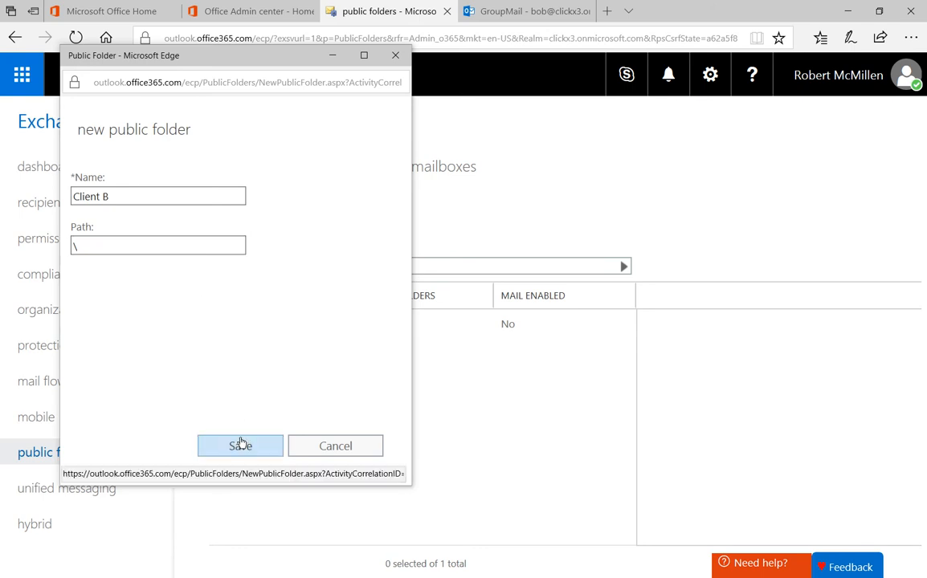
left_click(241, 446)
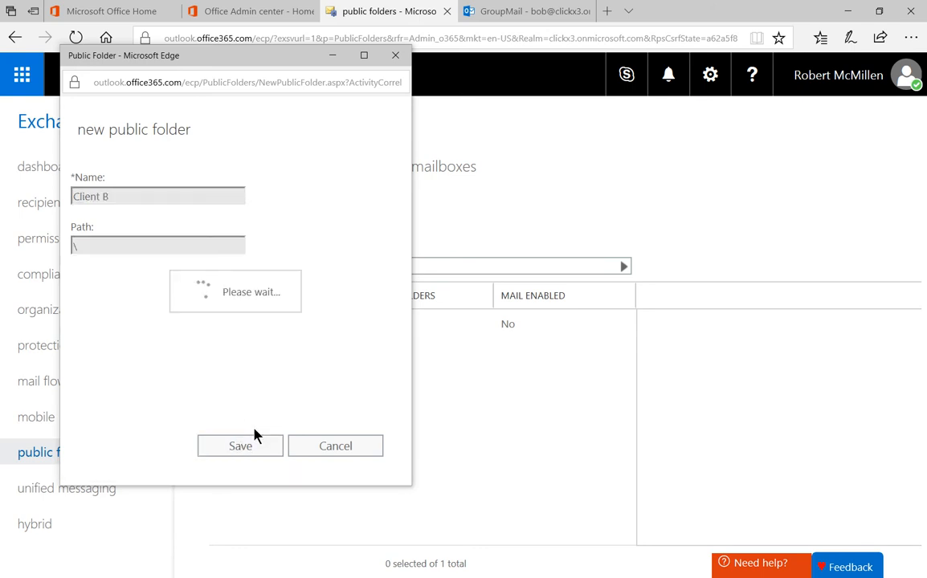
left_click(240, 445)
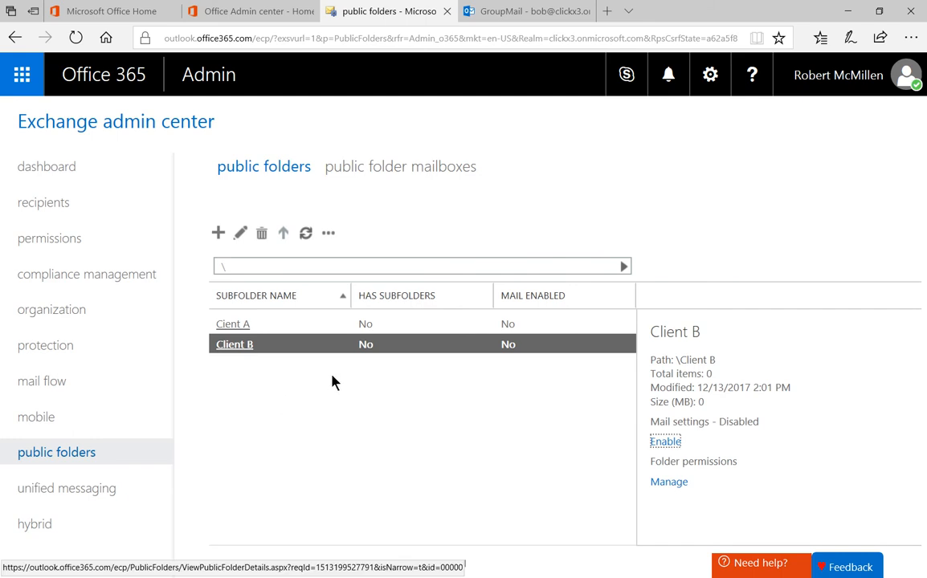
left_click(399, 166)
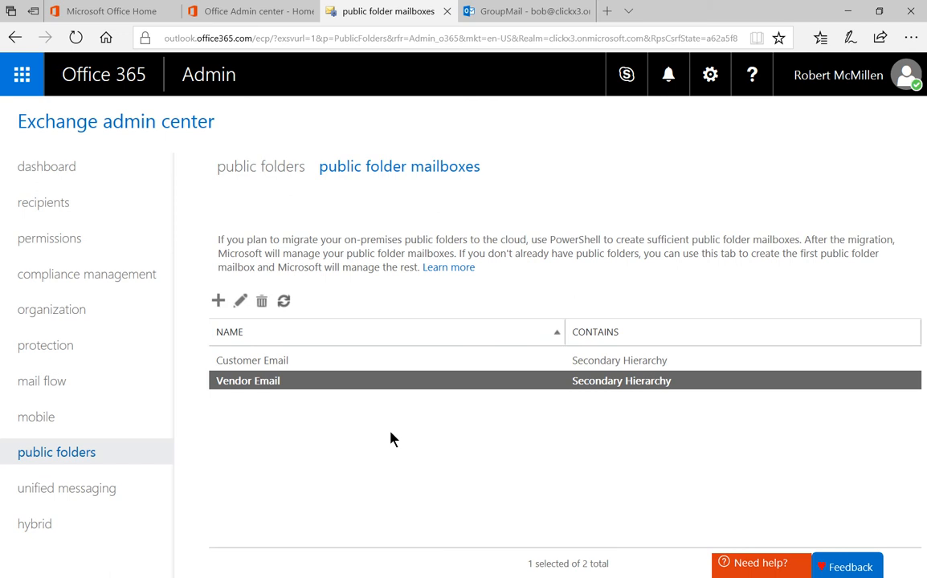
mouse_move(274, 220)
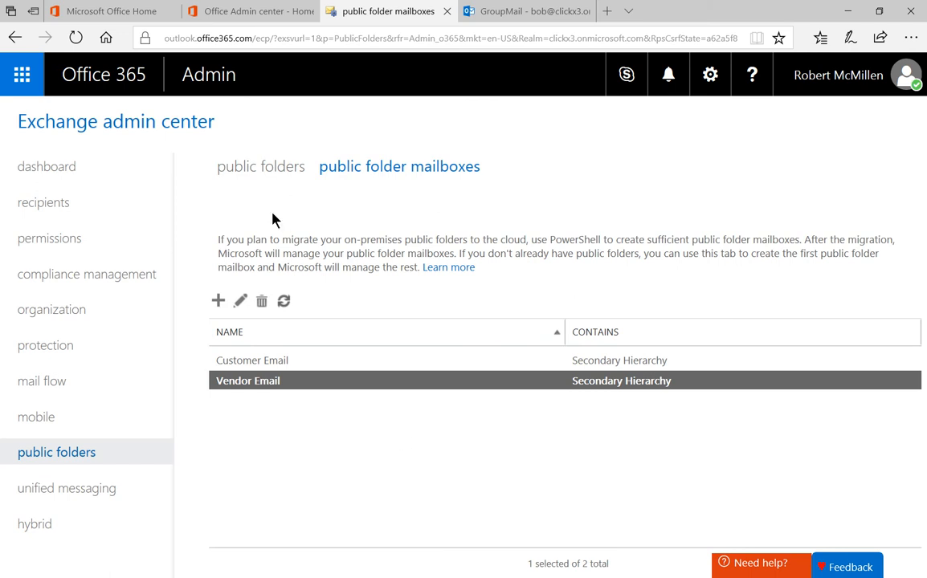
left_click(260, 166)
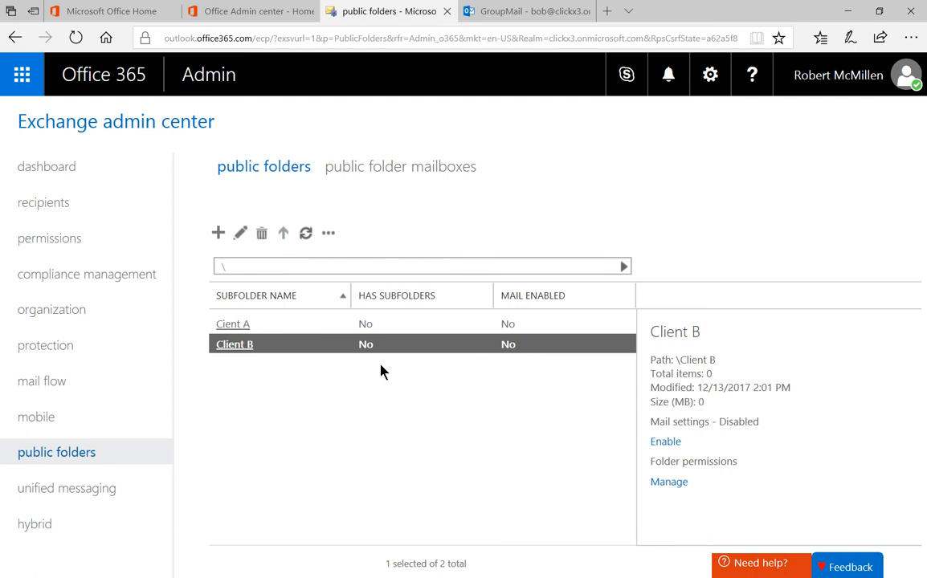
mouse_move(240, 233)
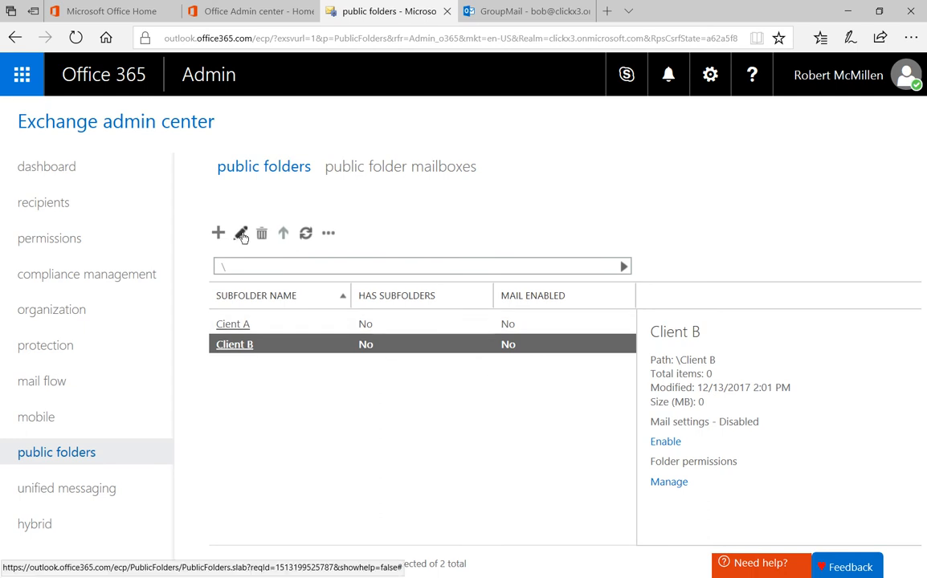
Step: Open Client B's edit window and review its general page and statistics
left_click(240, 233)
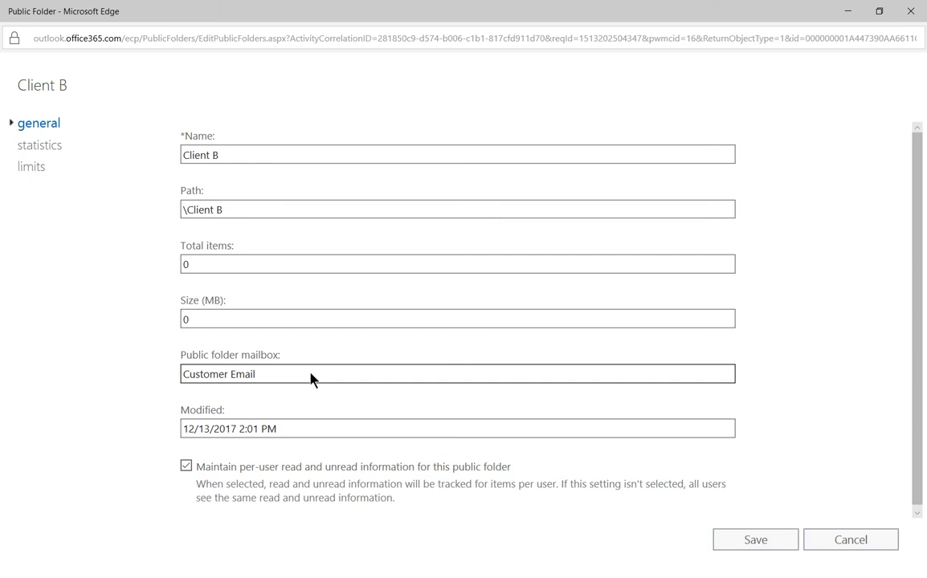
mouse_move(48, 149)
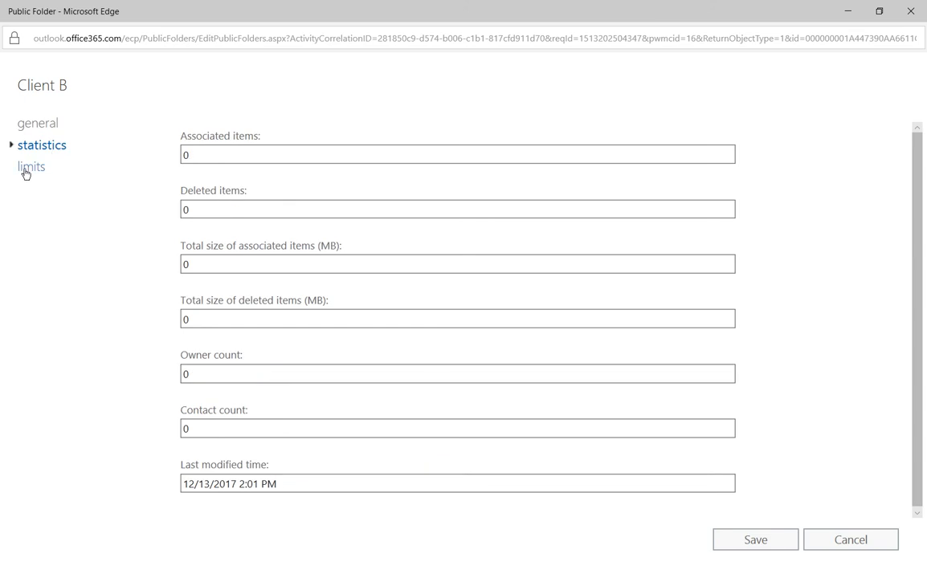
Step: Review Client B's limits, keep the organization defaults, and save the folder settings
left_click(29, 168)
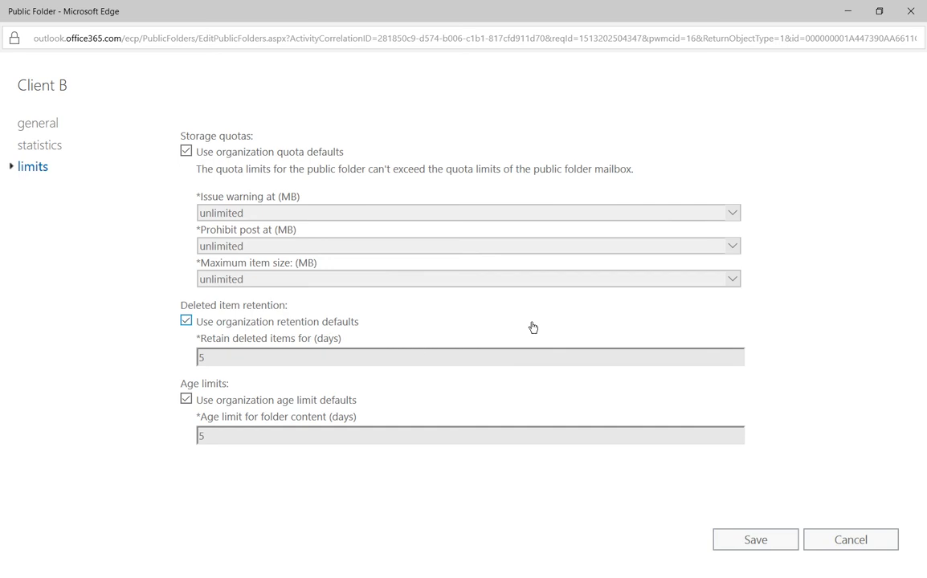
mouse_move(548, 329)
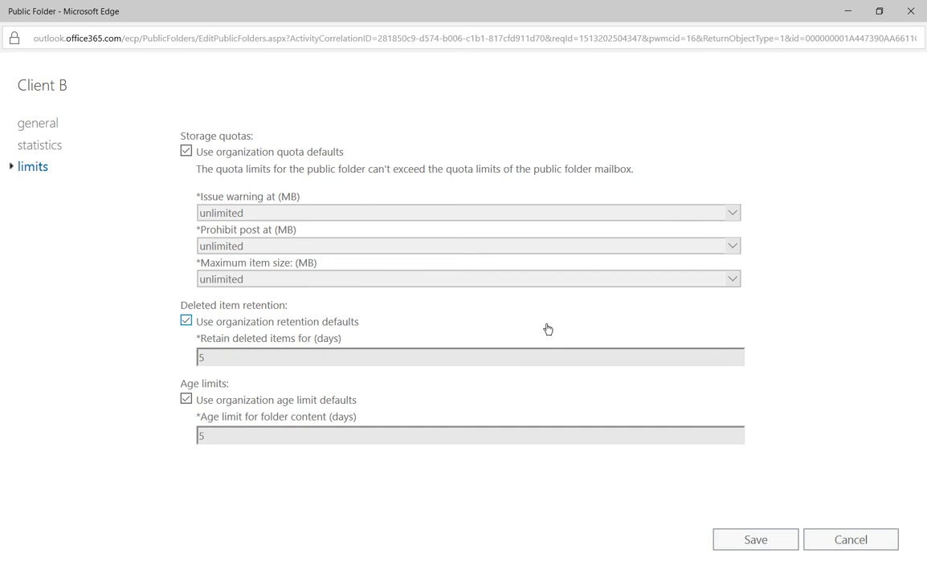
mouse_move(572, 343)
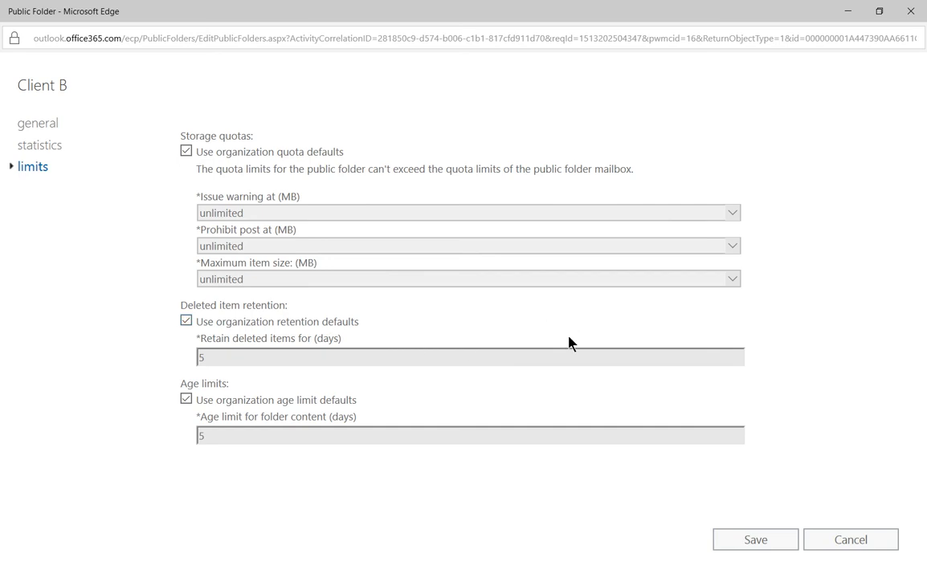
mouse_move(623, 361)
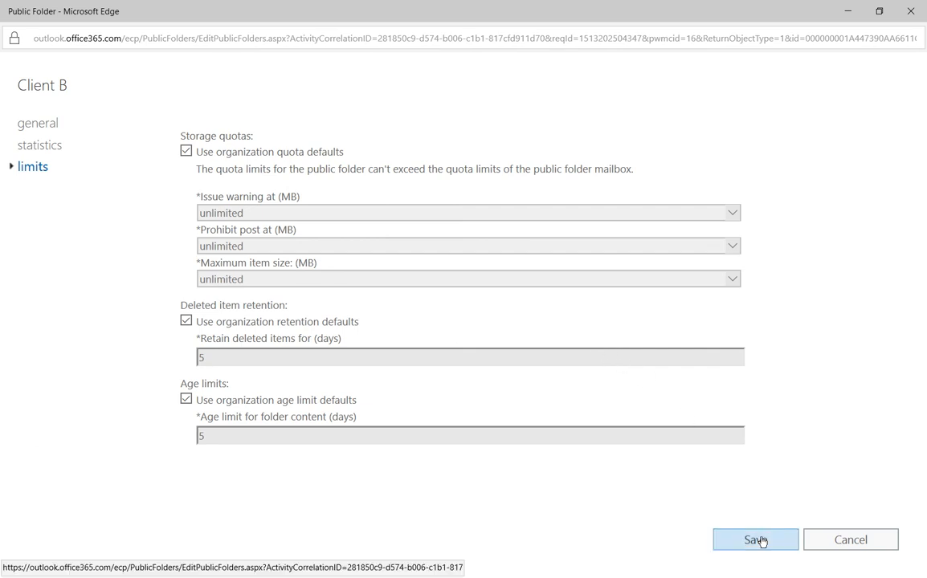
left_click(756, 540)
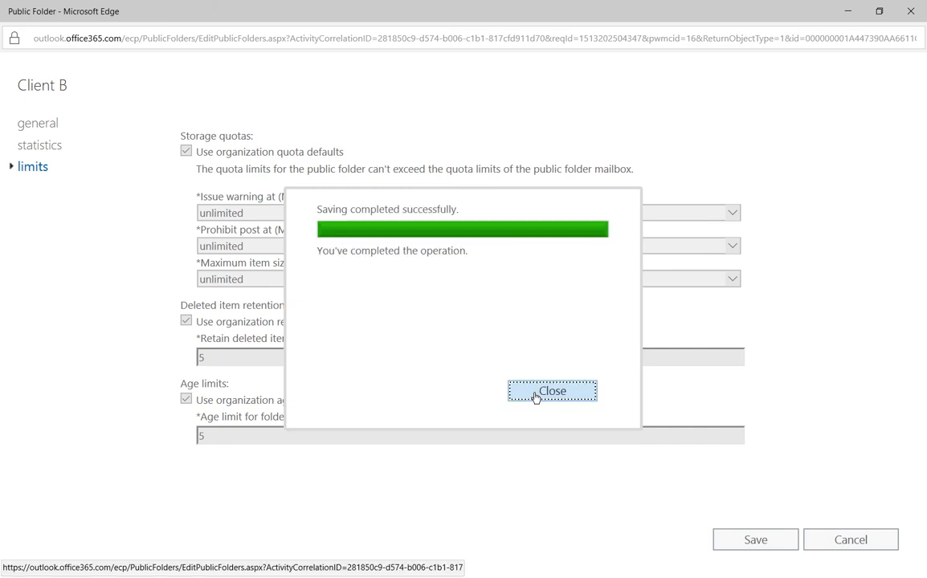
left_click(552, 391)
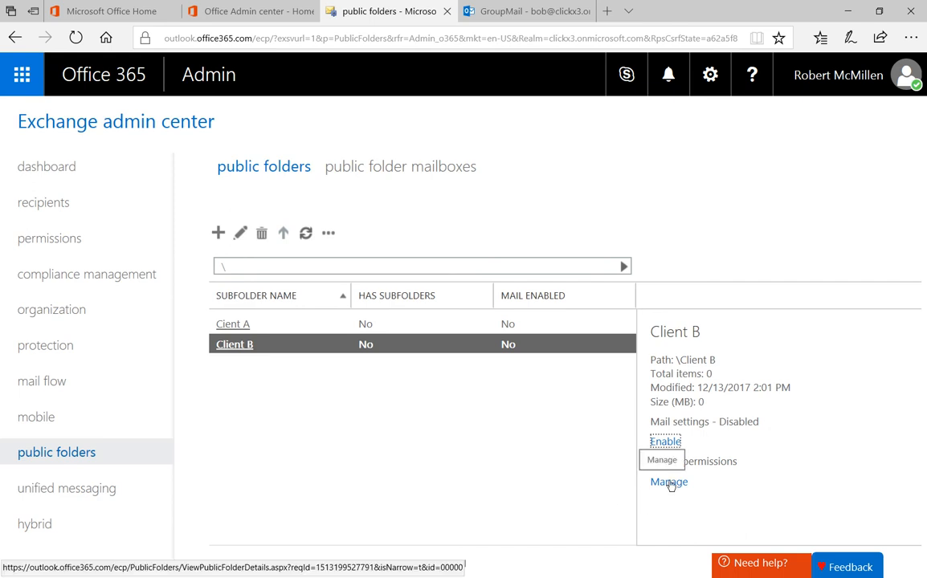
Step: Grant RobertMcMillen Owner permission on the Client B folder and save the permissions
left_click(668, 482)
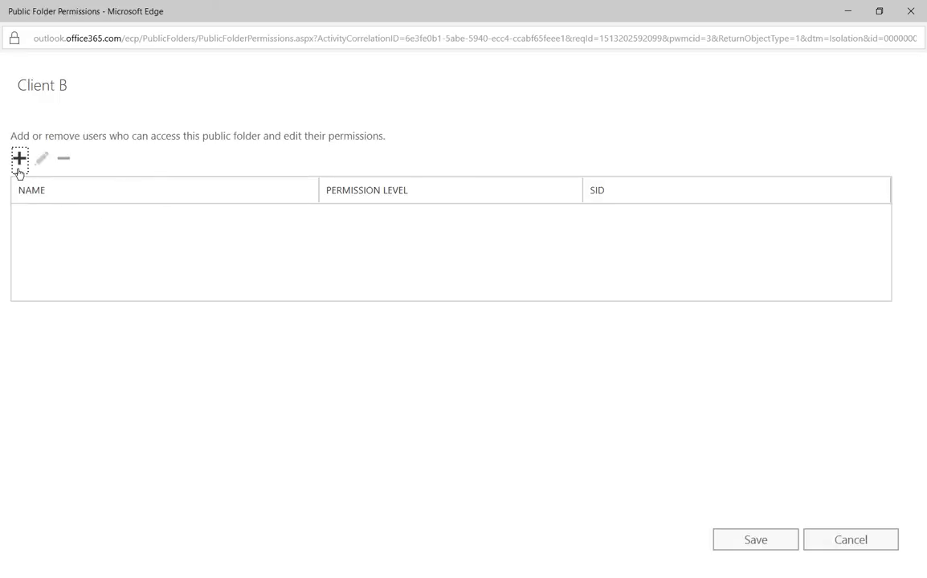
left_click(19, 158)
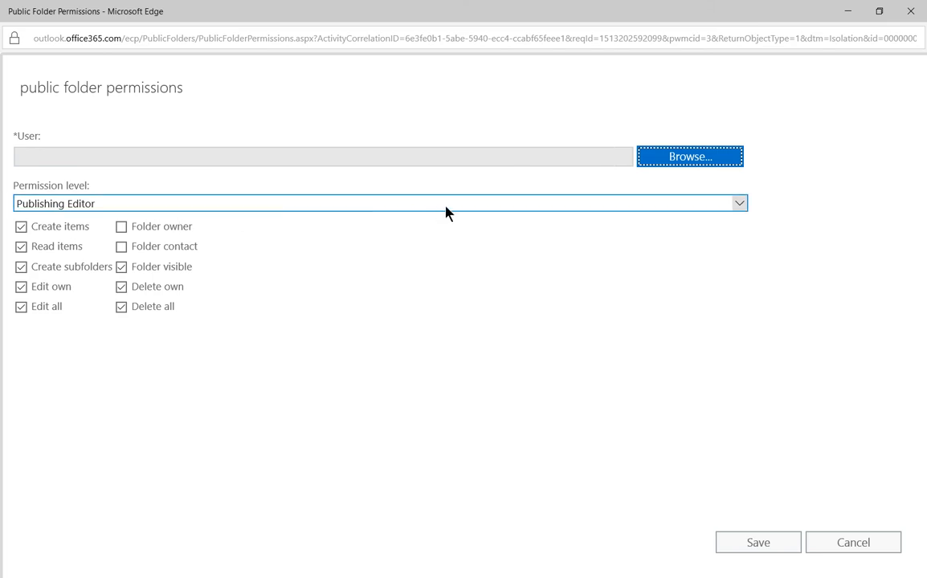
mouse_move(584, 210)
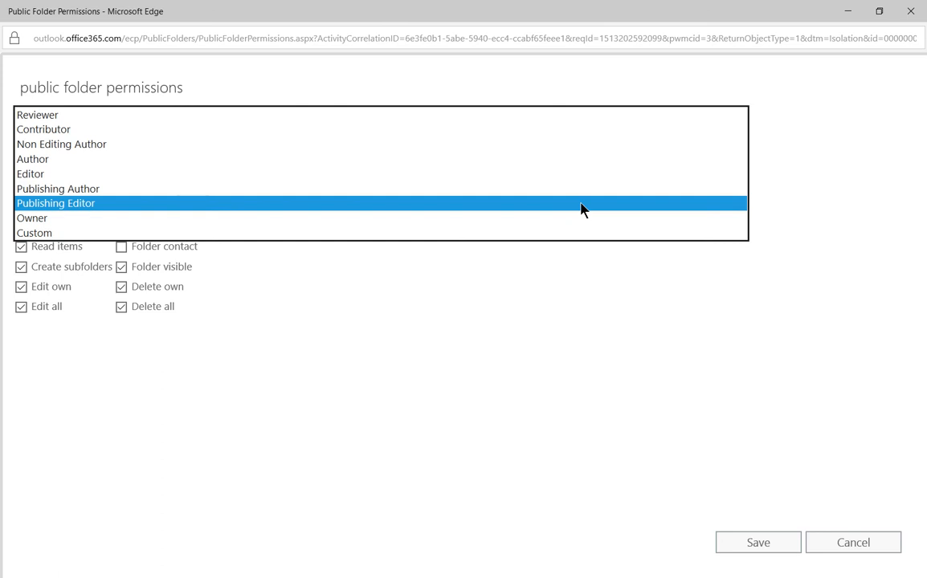
mouse_move(565, 142)
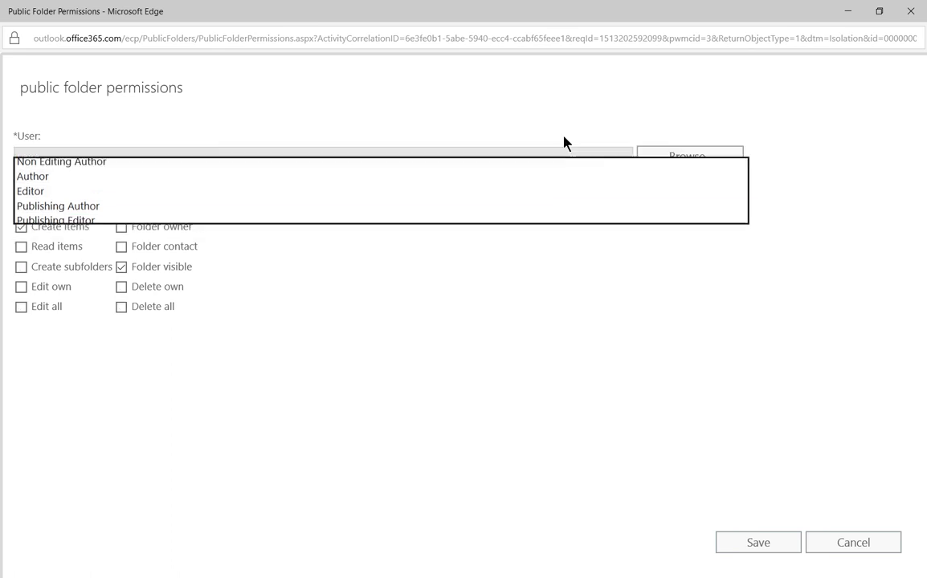
left_click(57, 203)
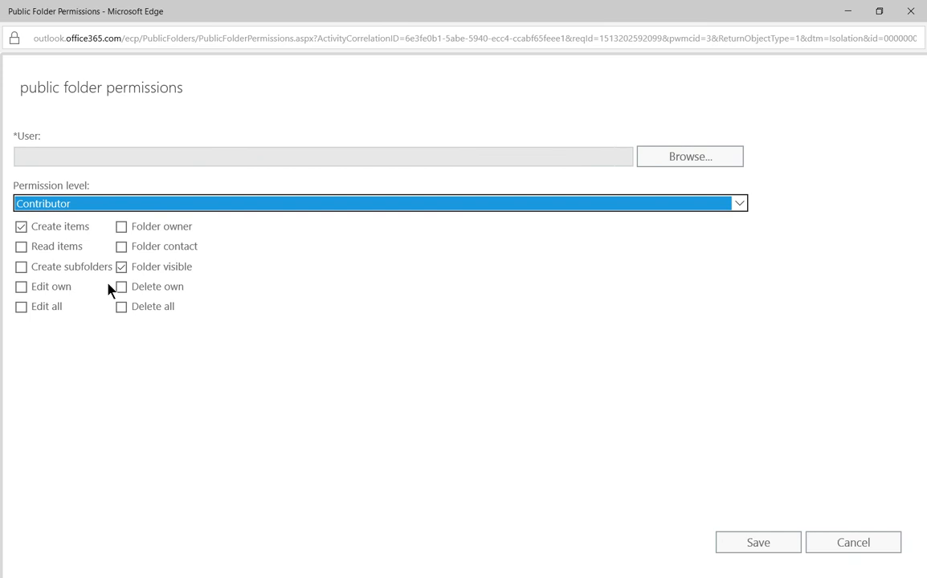
mouse_move(55, 241)
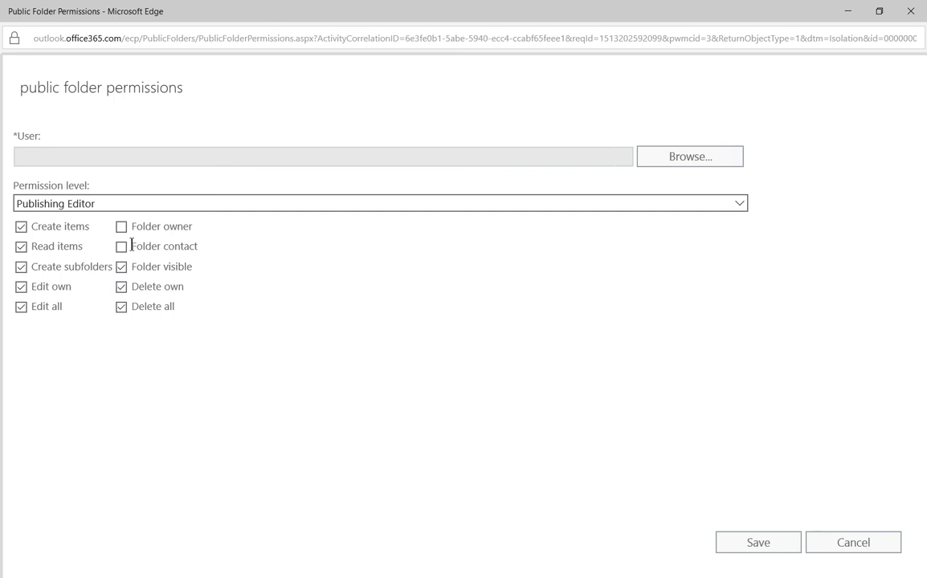
left_click(121, 246)
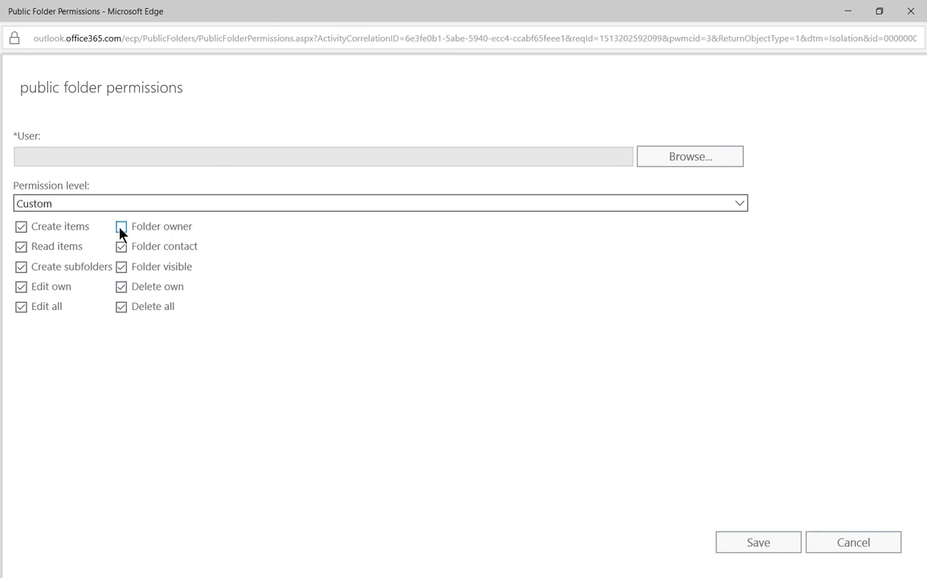
left_click(121, 227)
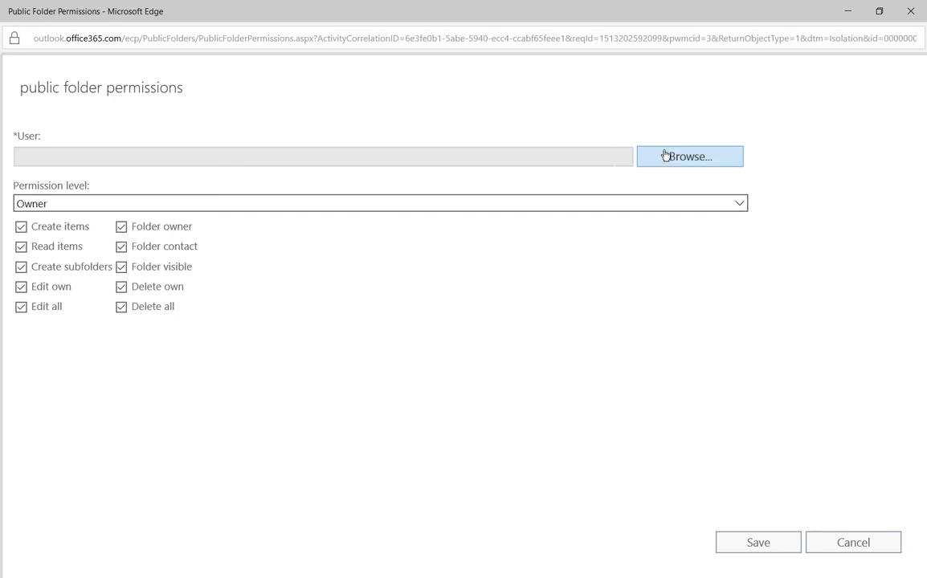
left_click(689, 156)
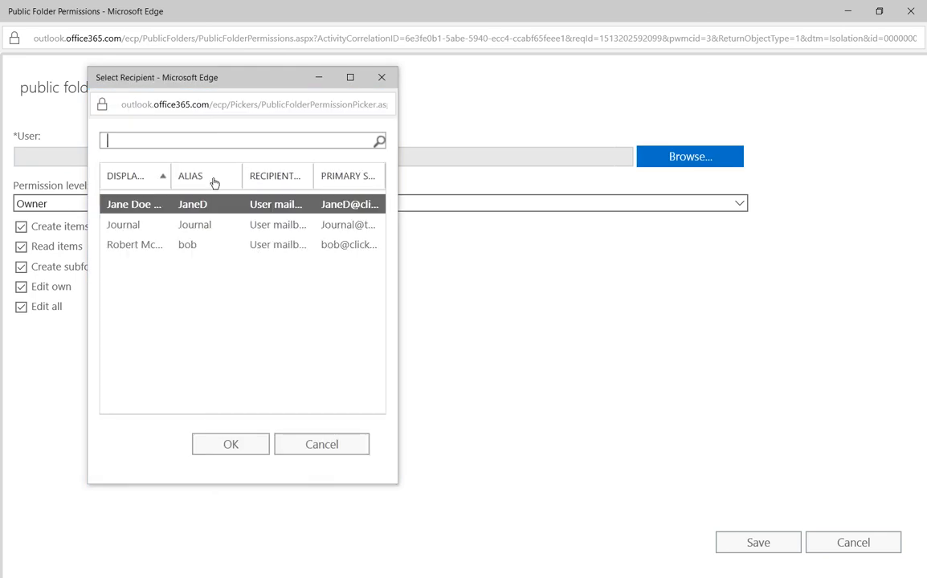
mouse_move(155, 279)
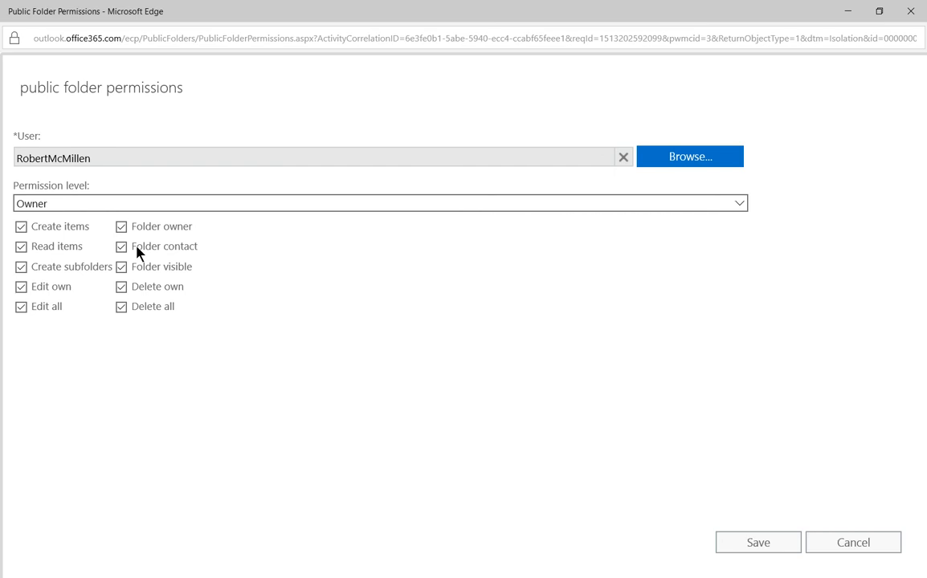
mouse_move(559, 466)
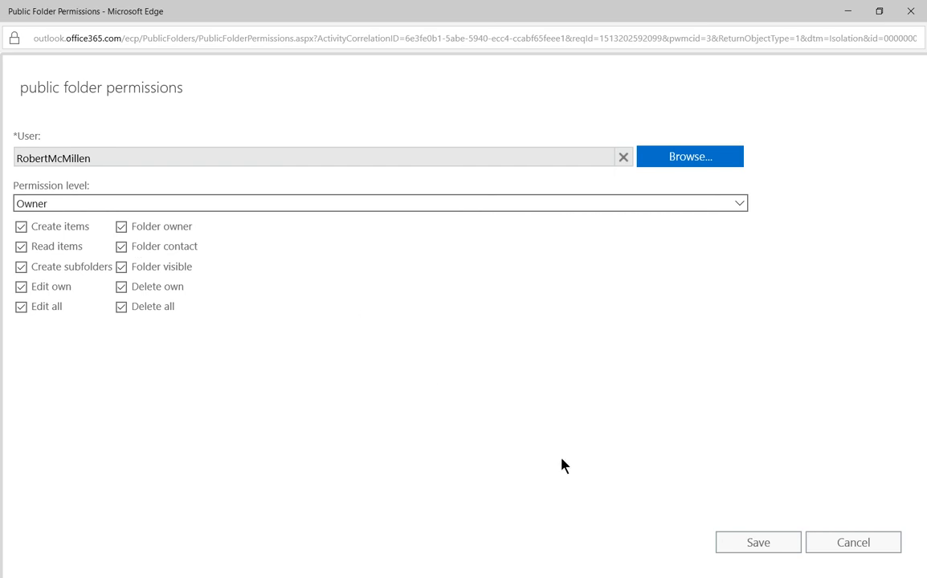
mouse_move(758, 542)
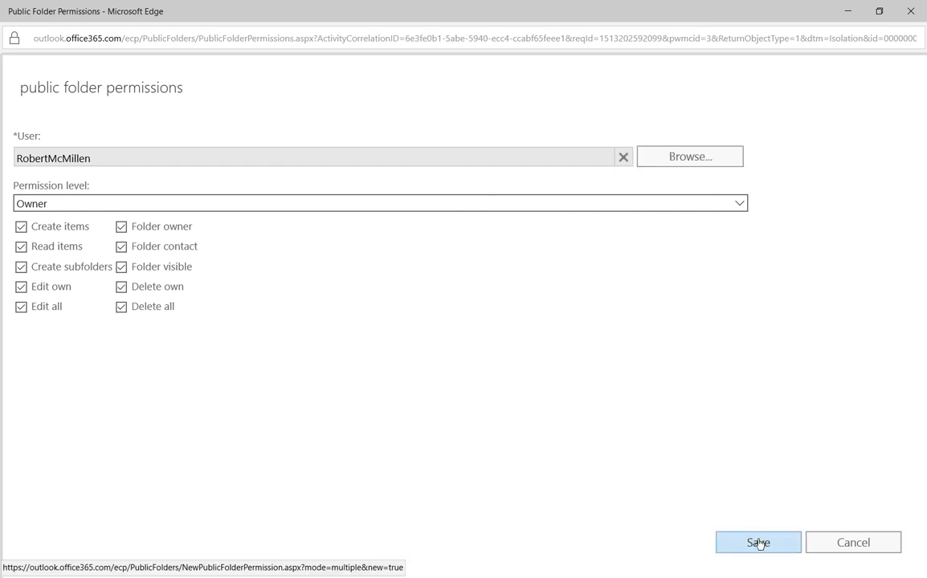
left_click(758, 543)
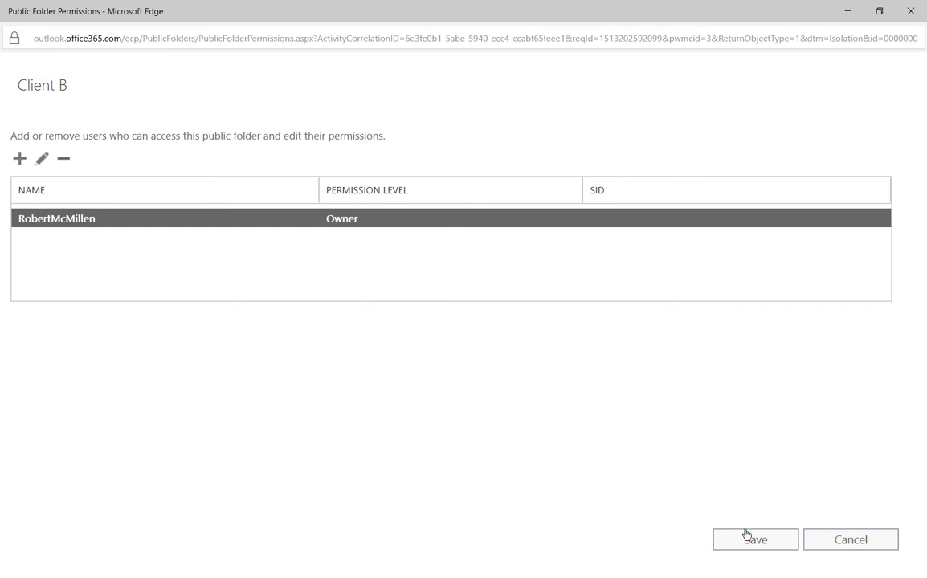
left_click(754, 540)
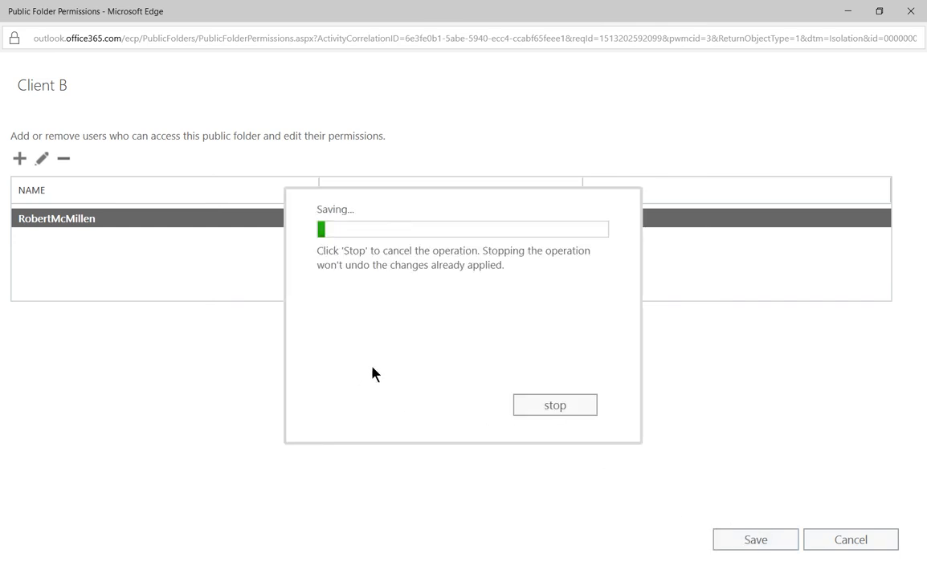
mouse_move(401, 368)
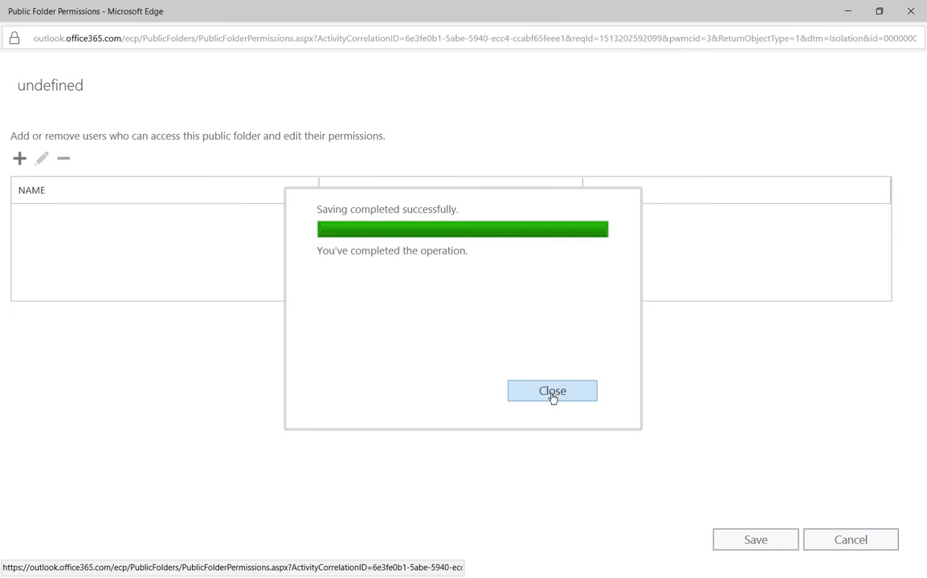
left_click(552, 391)
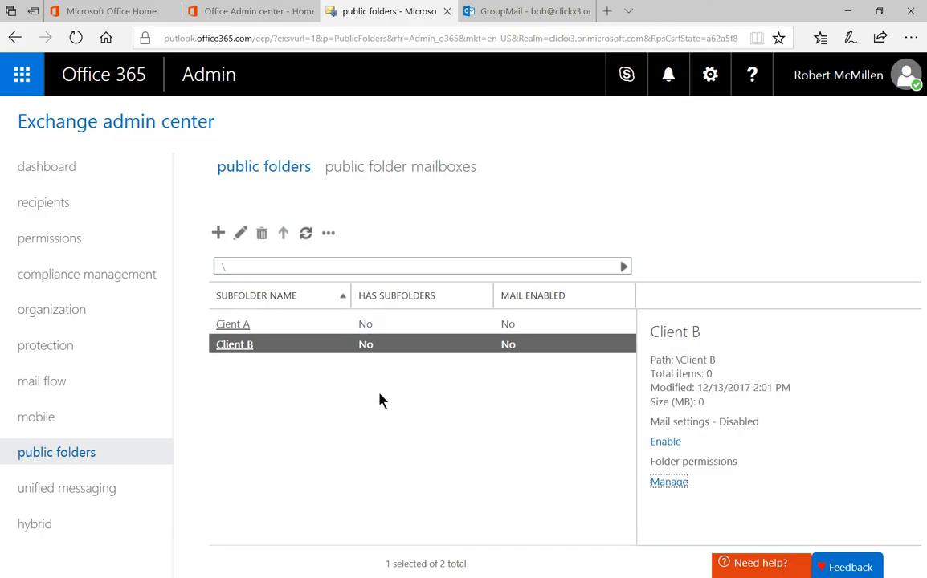
mouse_move(666, 443)
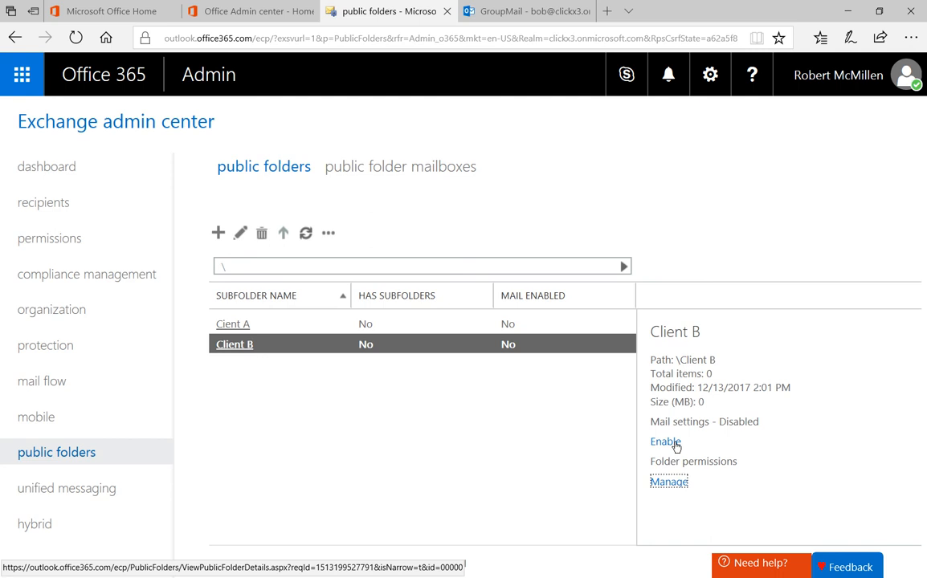
mouse_move(665, 442)
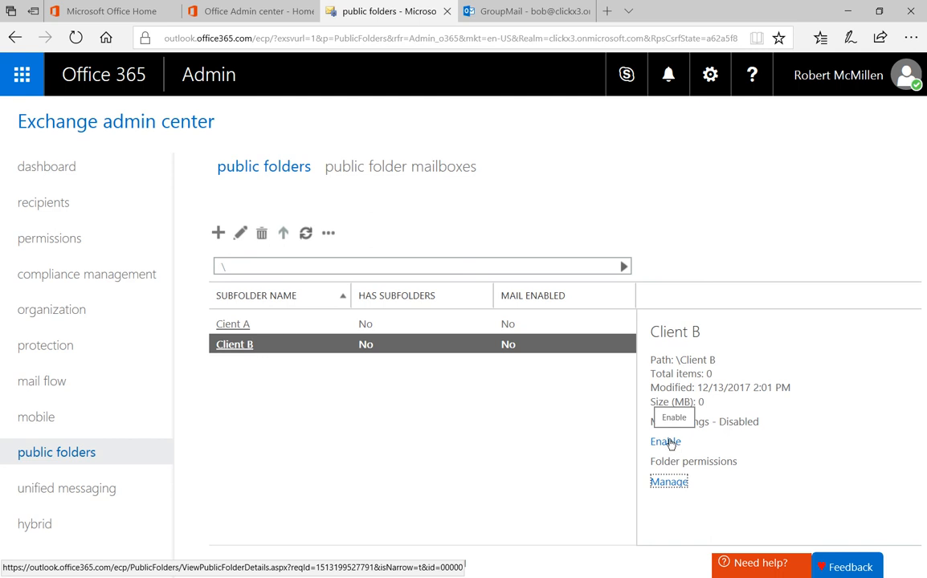
Step: Mail-enable Client B via Mail settings Enable, confirming Yes in the warning
left_click(664, 441)
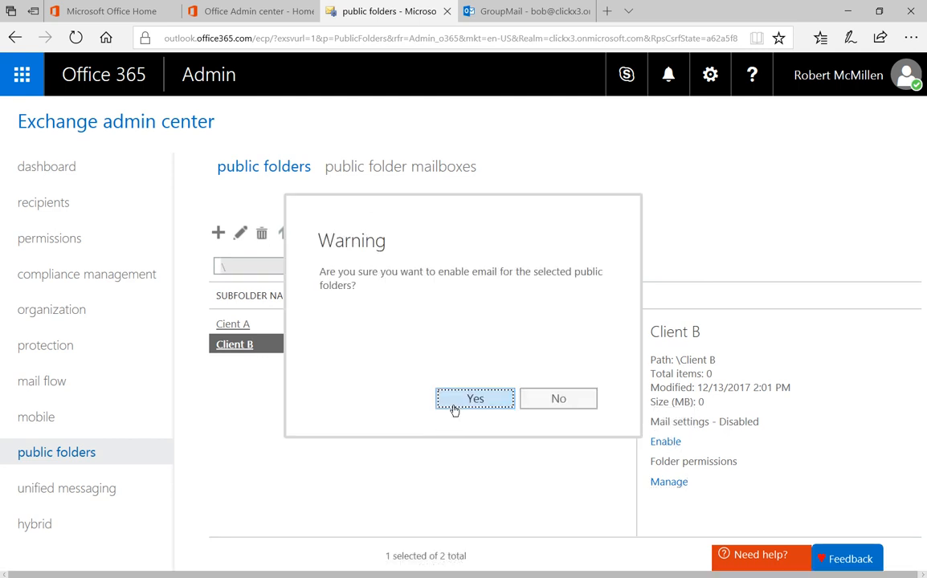
left_click(475, 399)
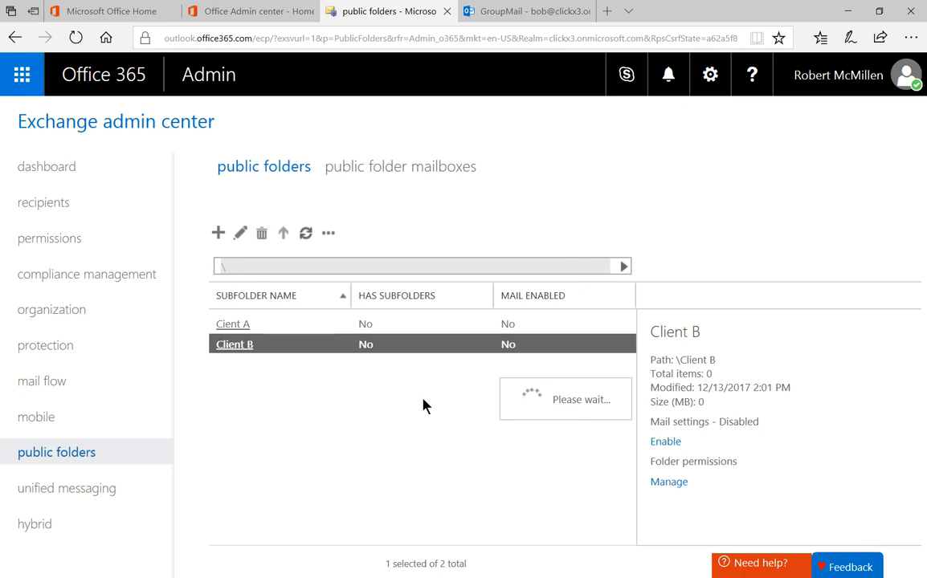
left_click(665, 441)
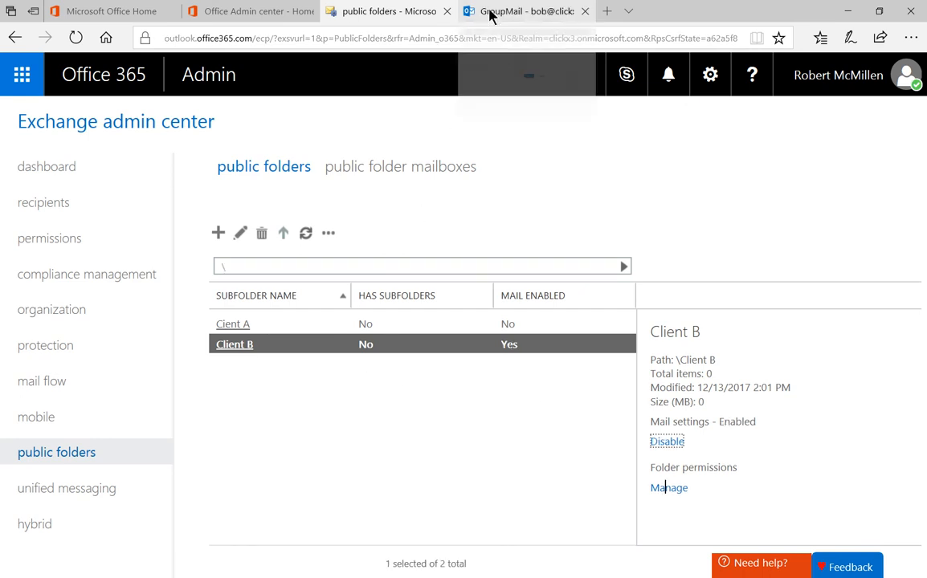
left_click(514, 12)
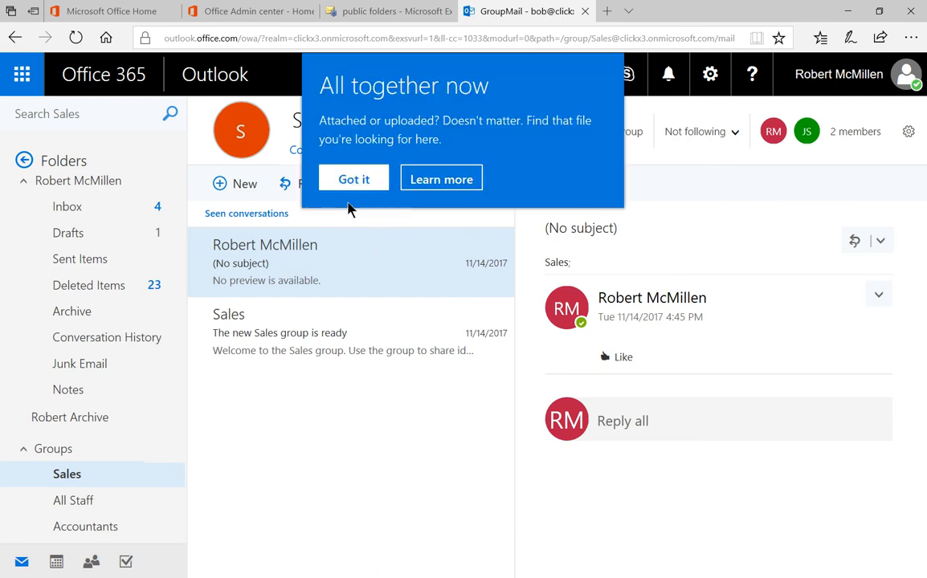
Step: Dismiss the files tip and start a new message to the Sales group
left_click(354, 178)
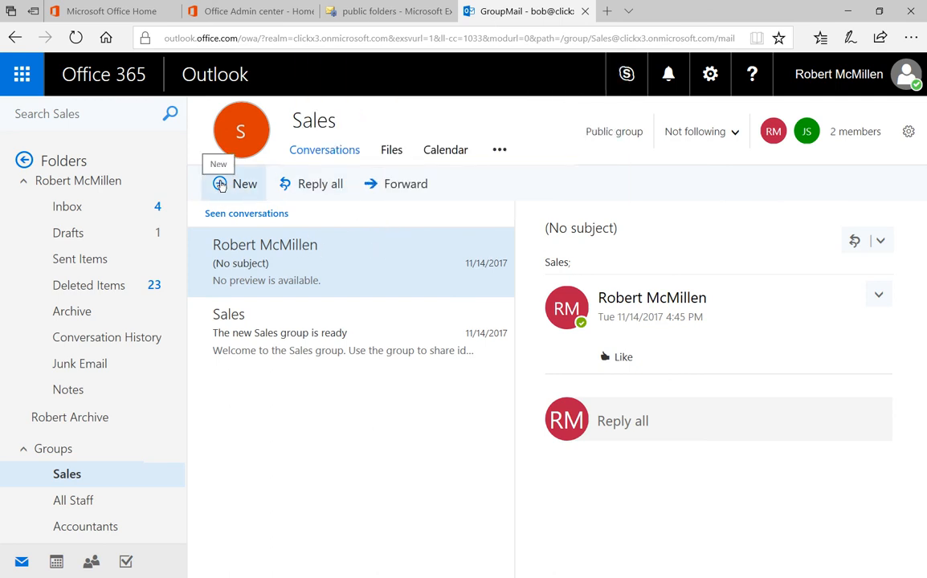
left_click(234, 184)
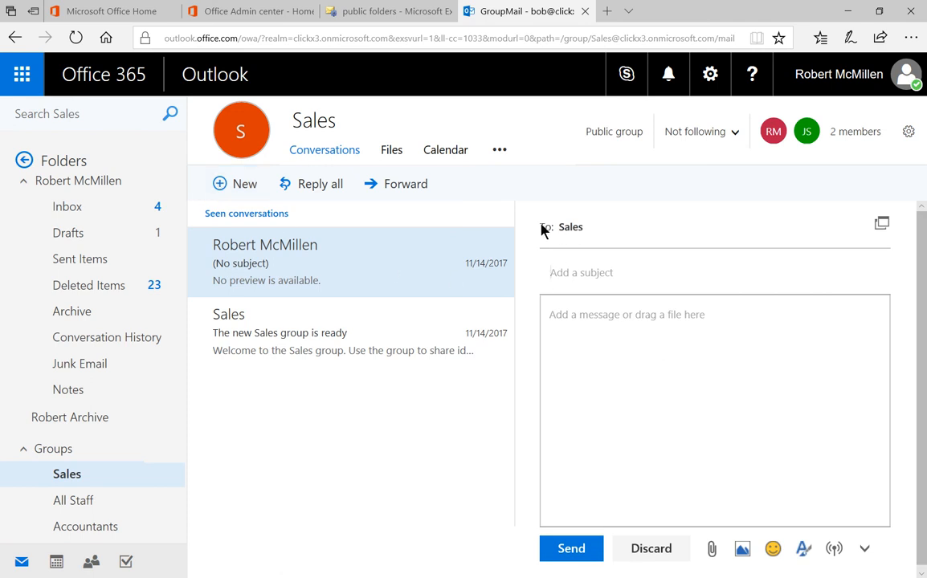
Step: Search contacts for 'c' and add Client B as a recipient alongside Sales
left_click(544, 226)
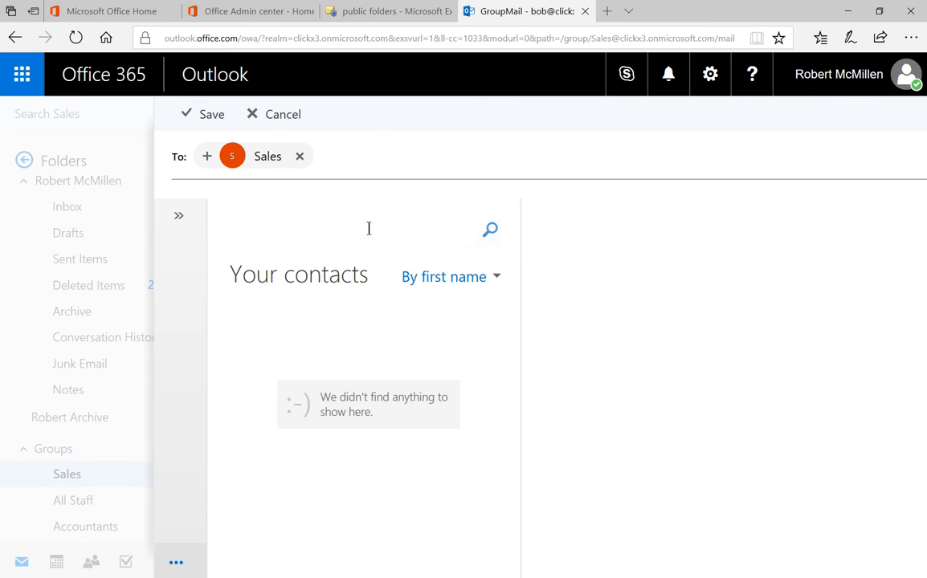
type("c")
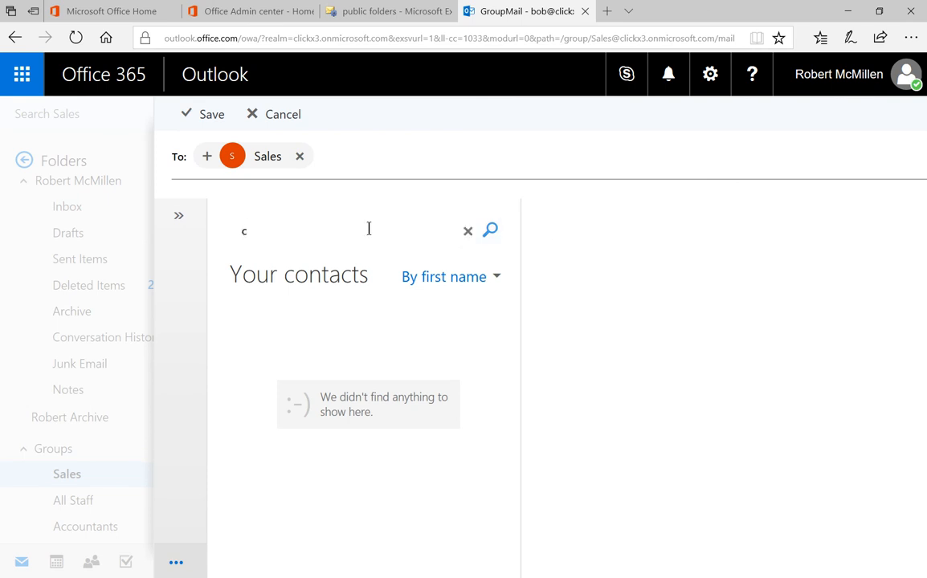
left_click(490, 231)
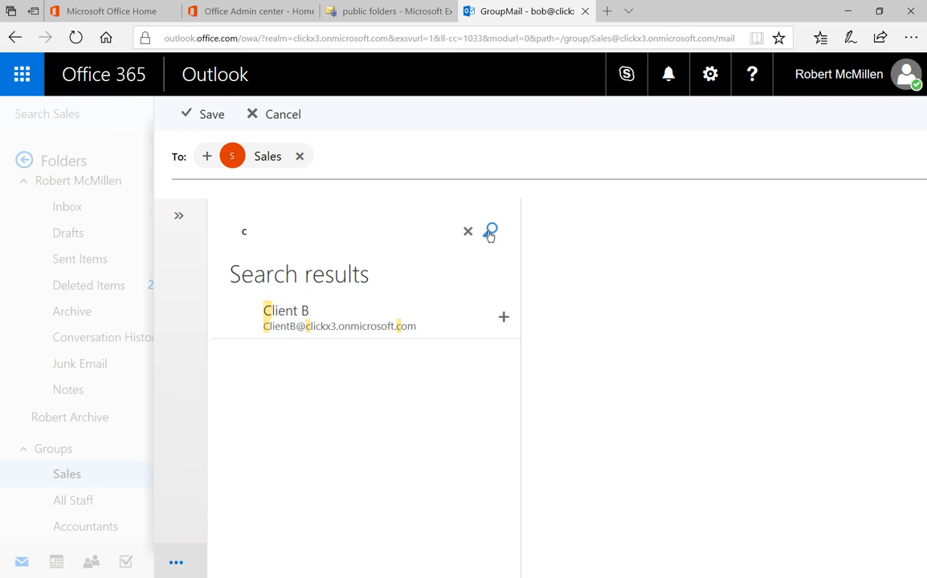
left_click(337, 317)
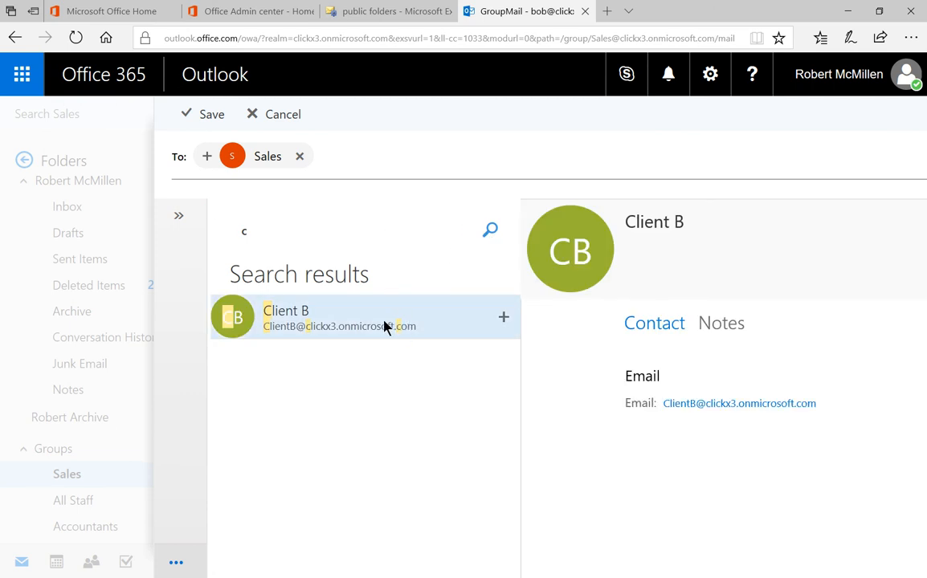
left_click(503, 317)
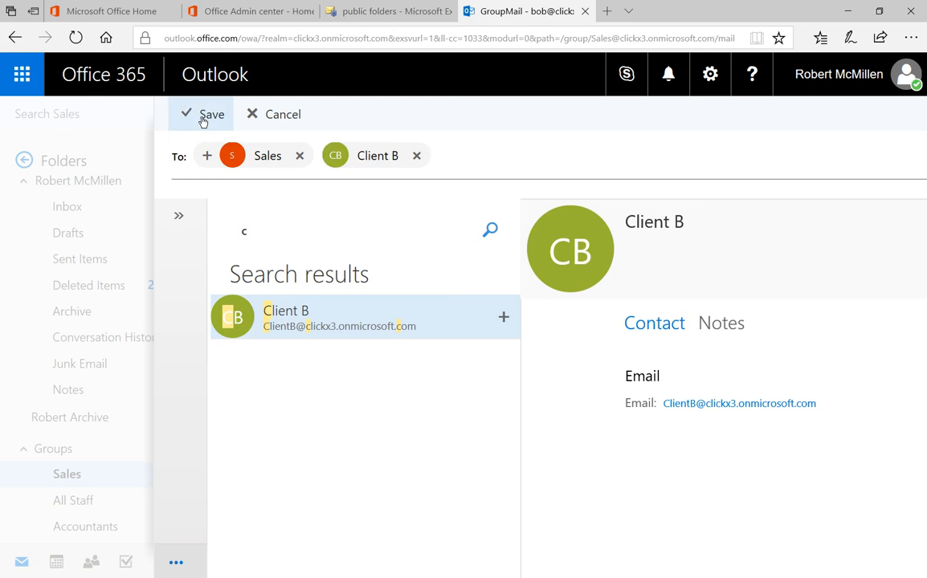
left_click(205, 114)
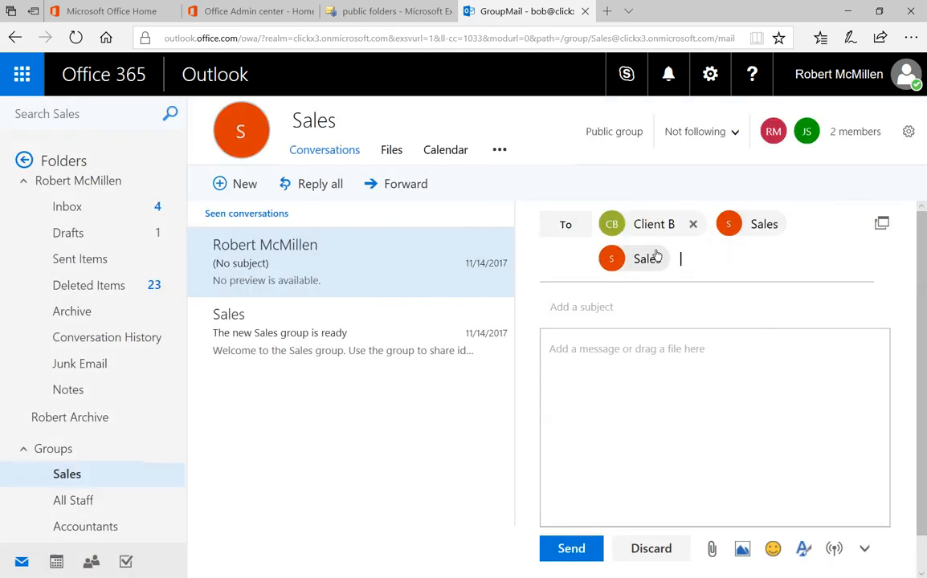
left_click(691, 259)
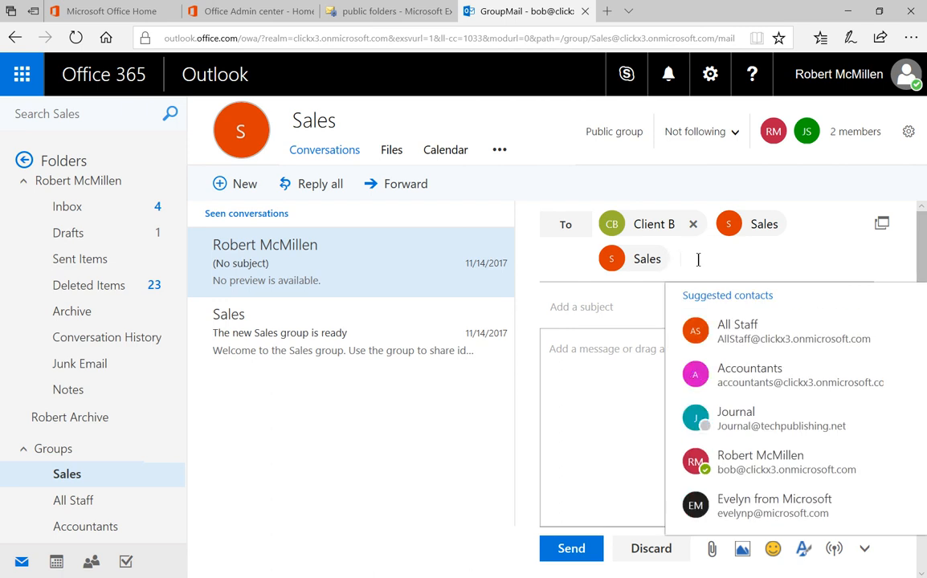
mouse_move(747, 226)
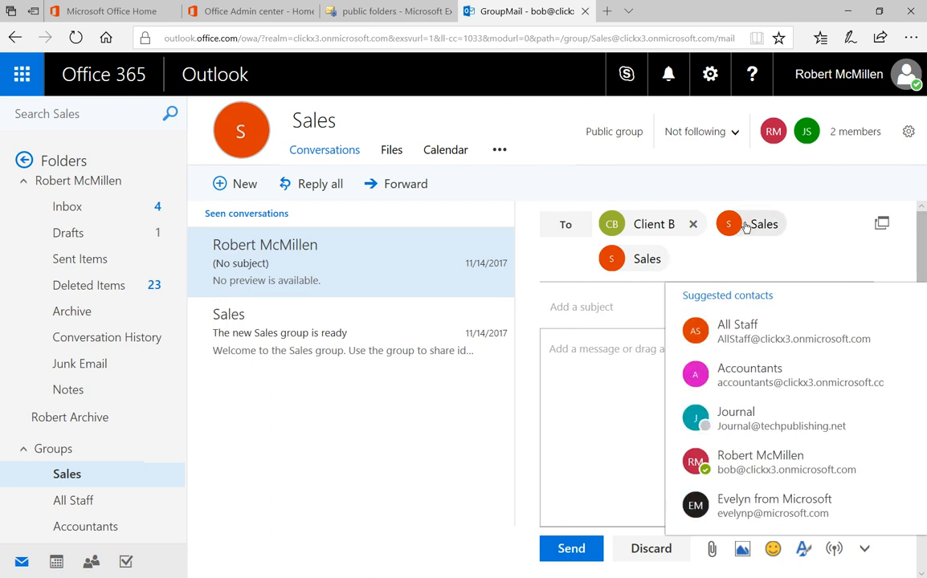
left_click(582, 307)
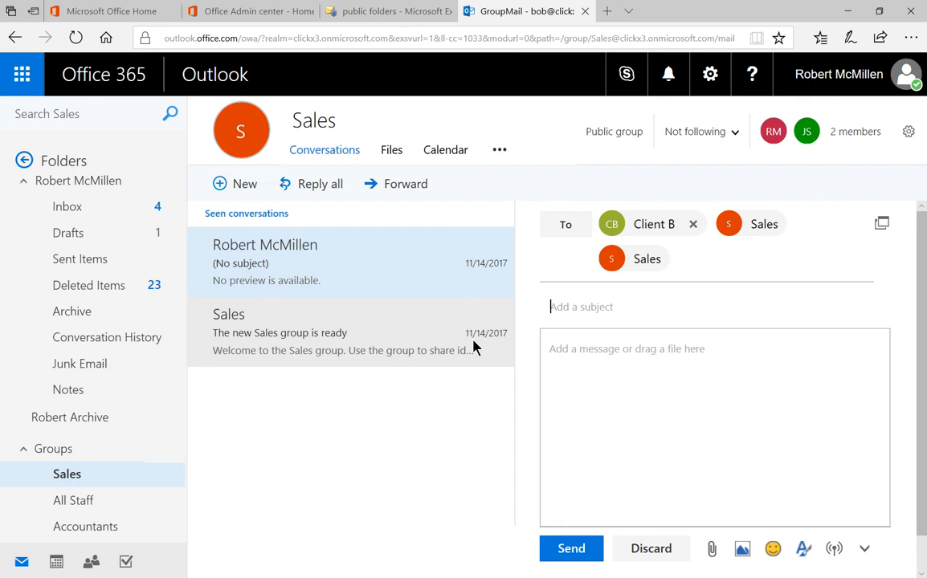
mouse_move(468, 394)
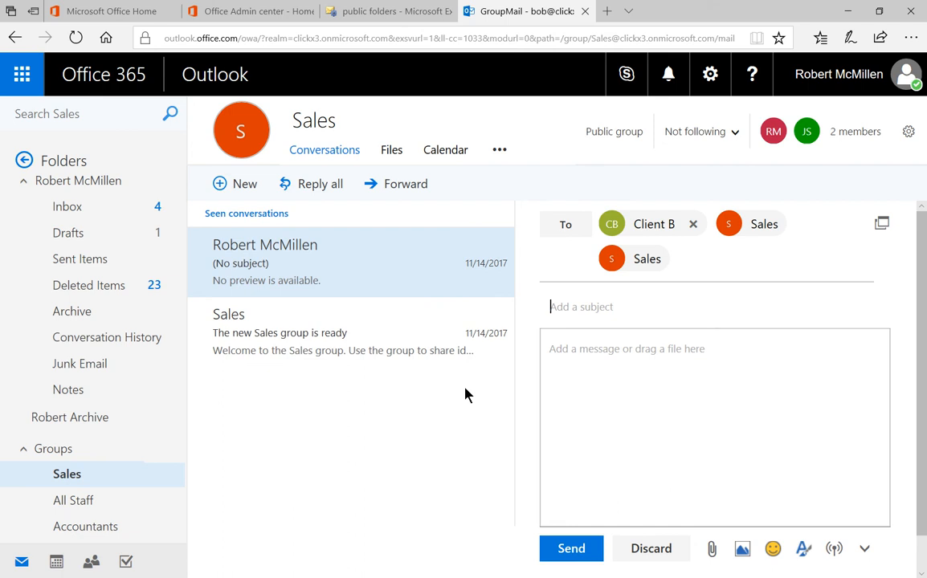